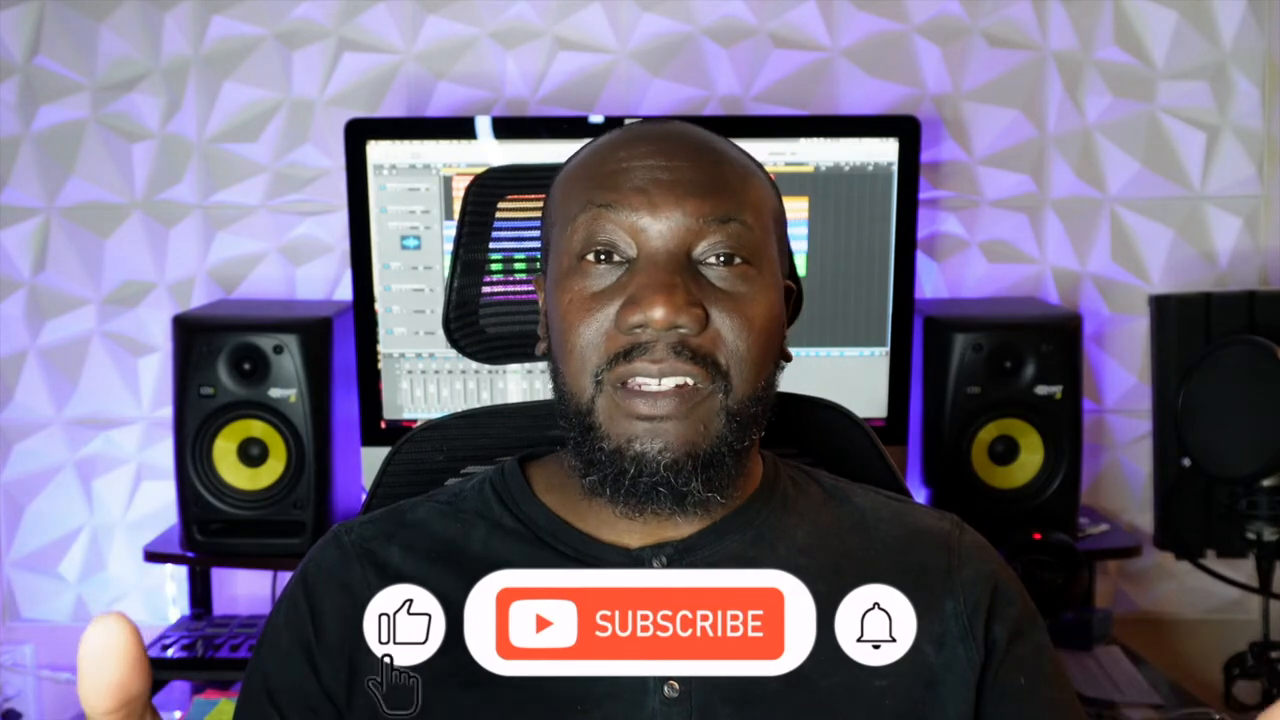
Play back the Logic Pro arrangement of beat loops and vocals, then stop playback.
left_click(640, 624)
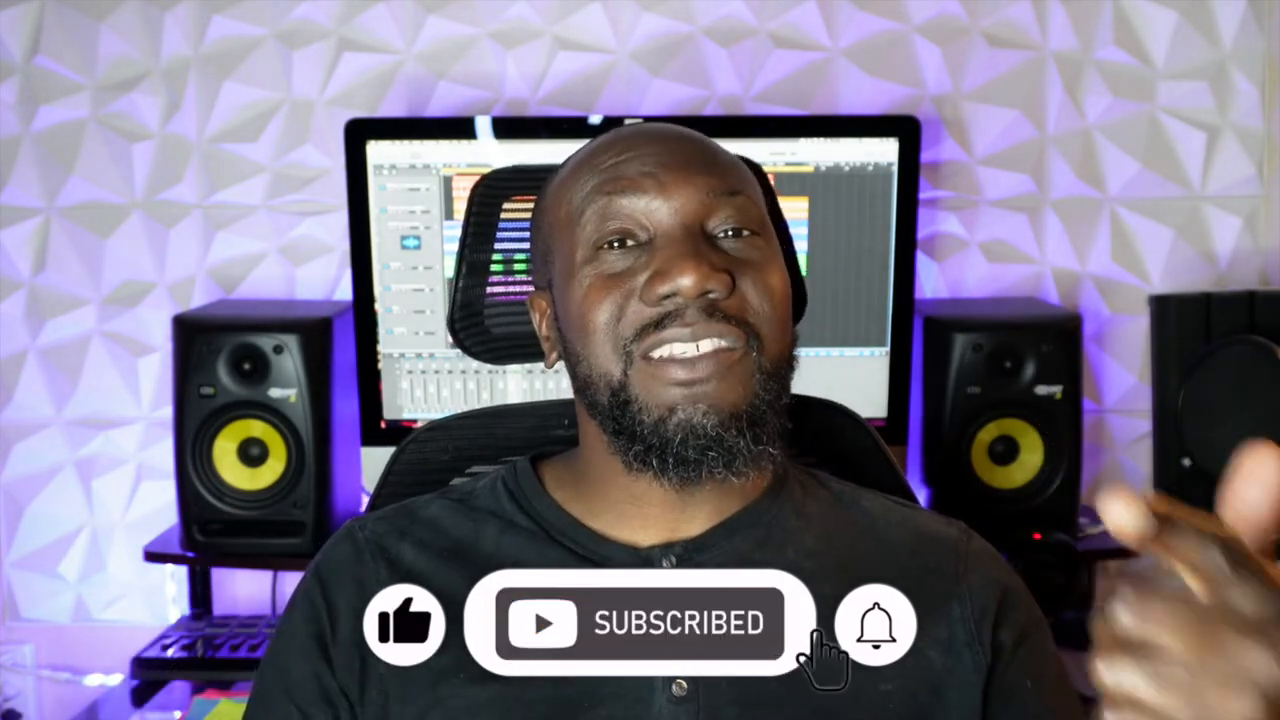
left_click(876, 624)
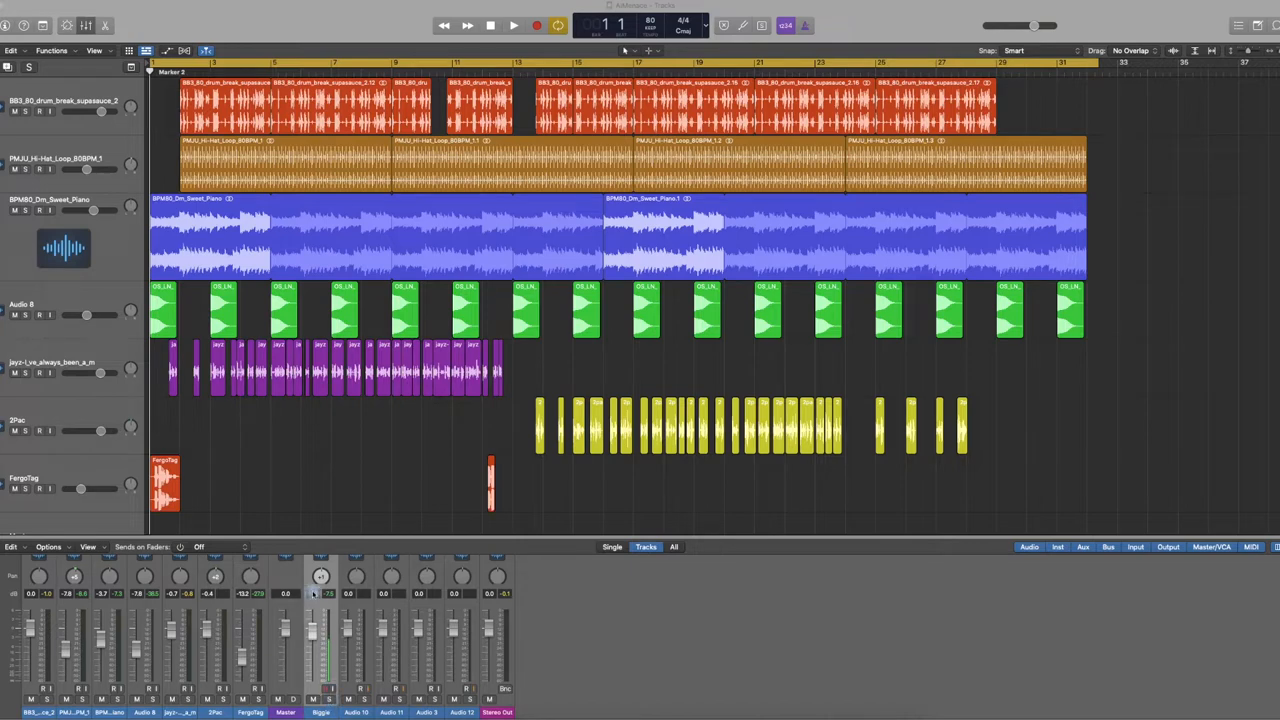
left_click(512, 24)
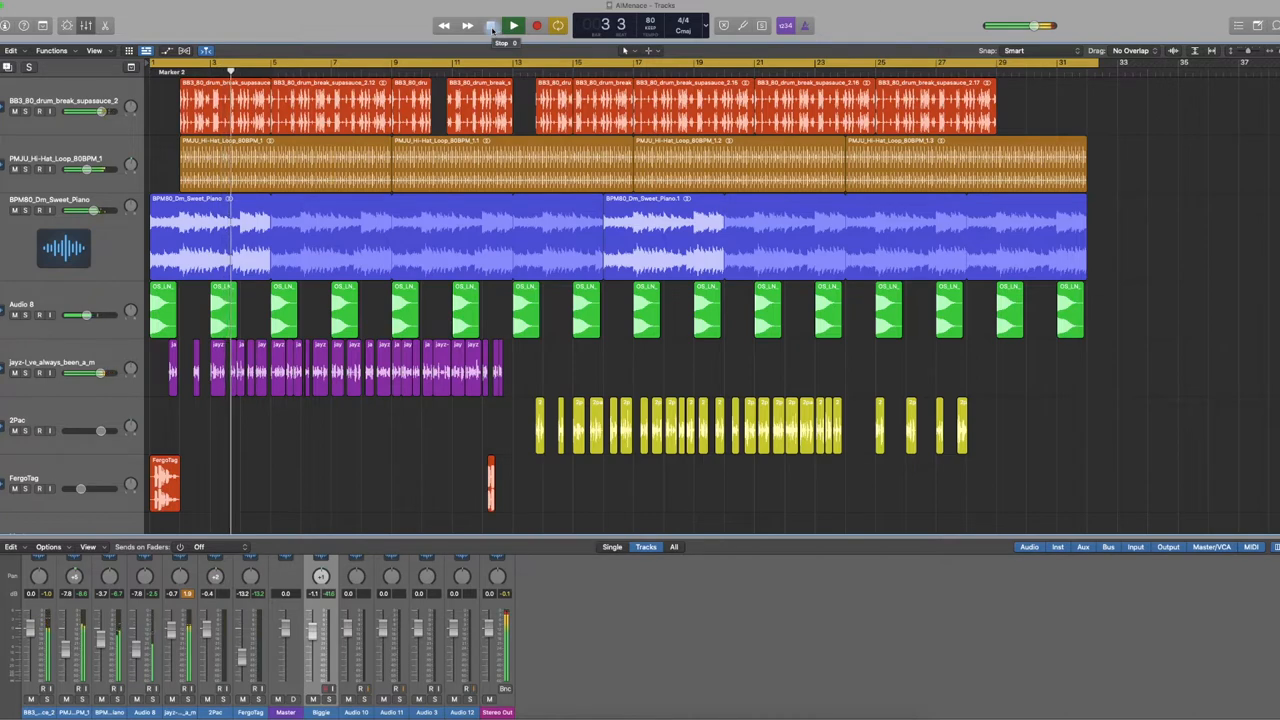
left_click(512, 24)
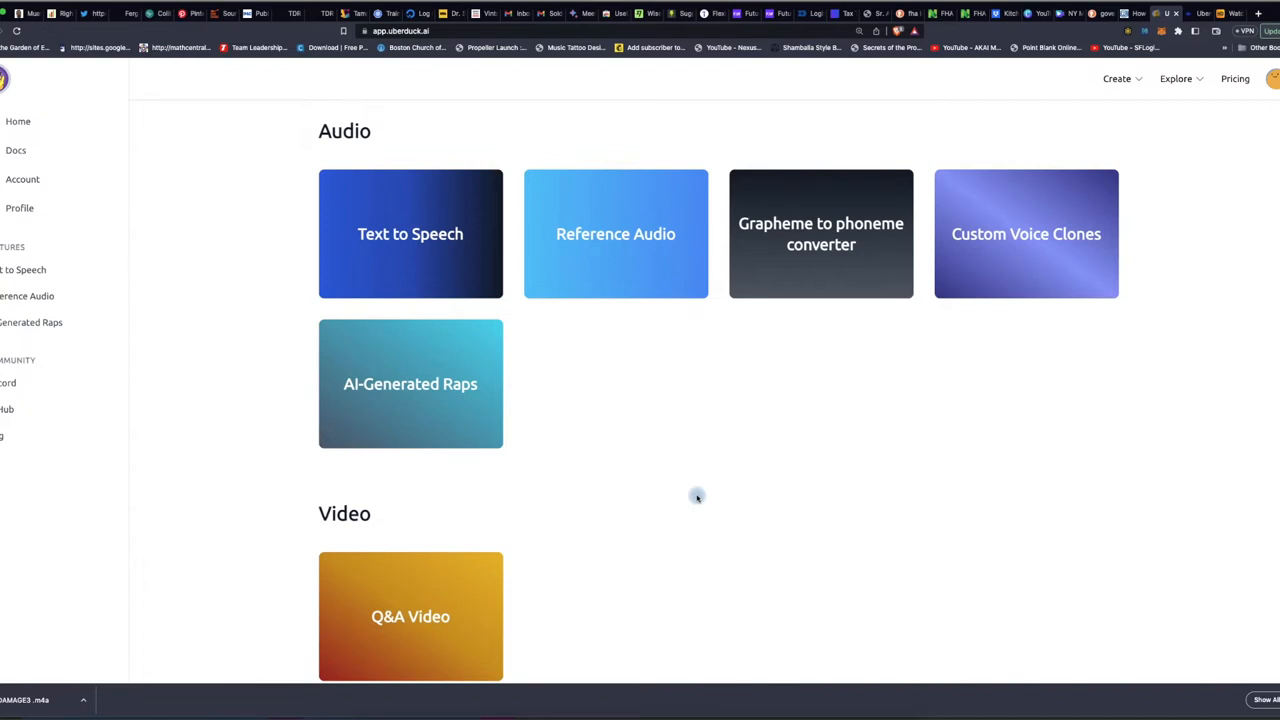
mouse_move(640, 330)
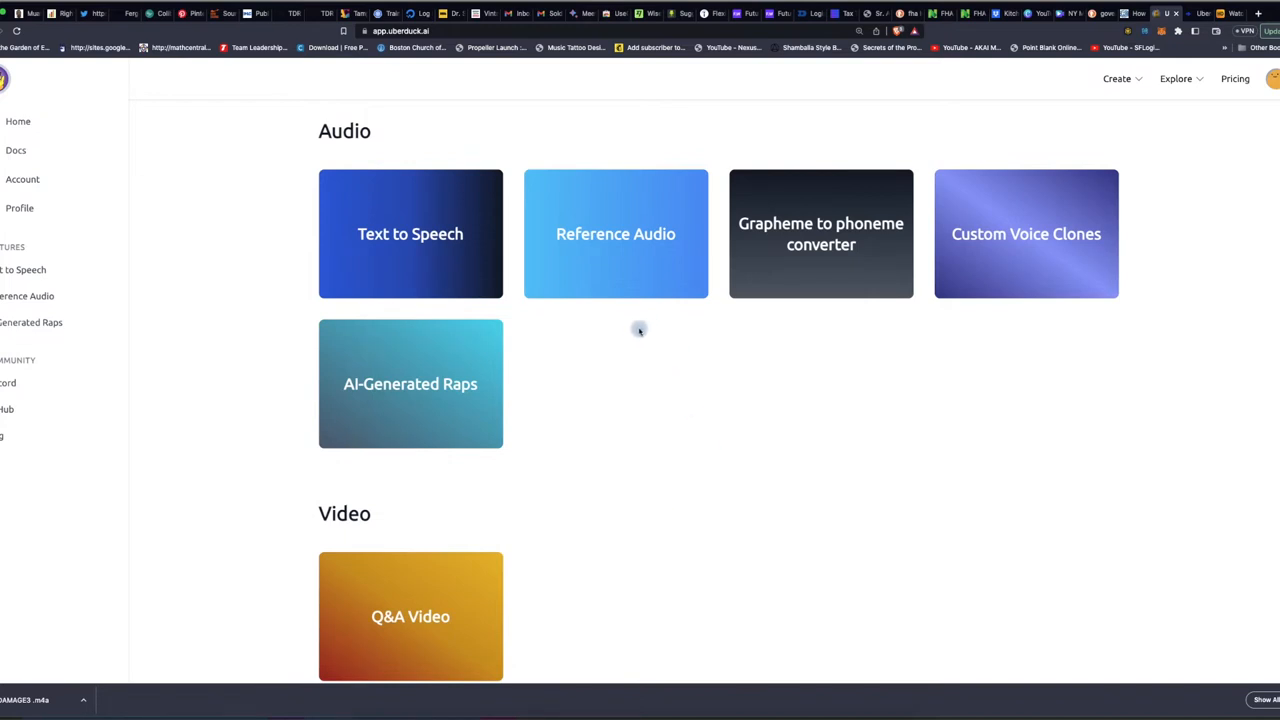
mouse_move(410, 390)
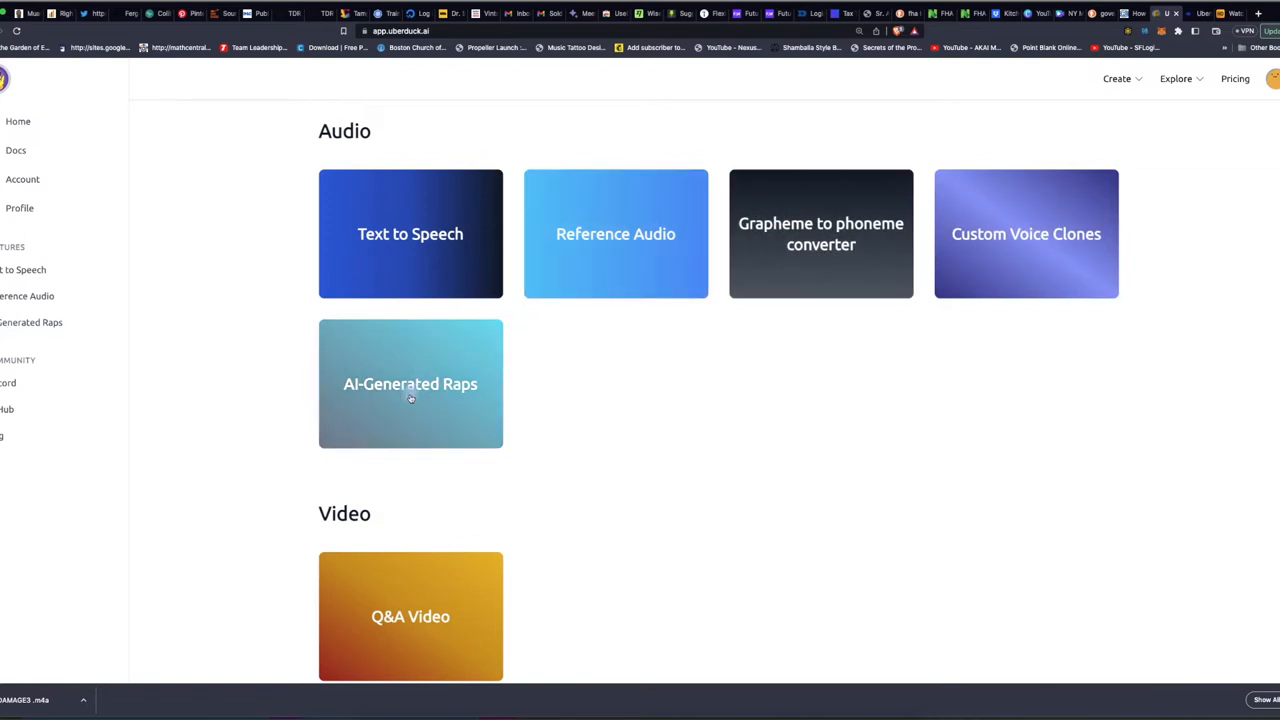
Open the AI-Generated Raps card under Uberduck's Audio features.
left_click(410, 384)
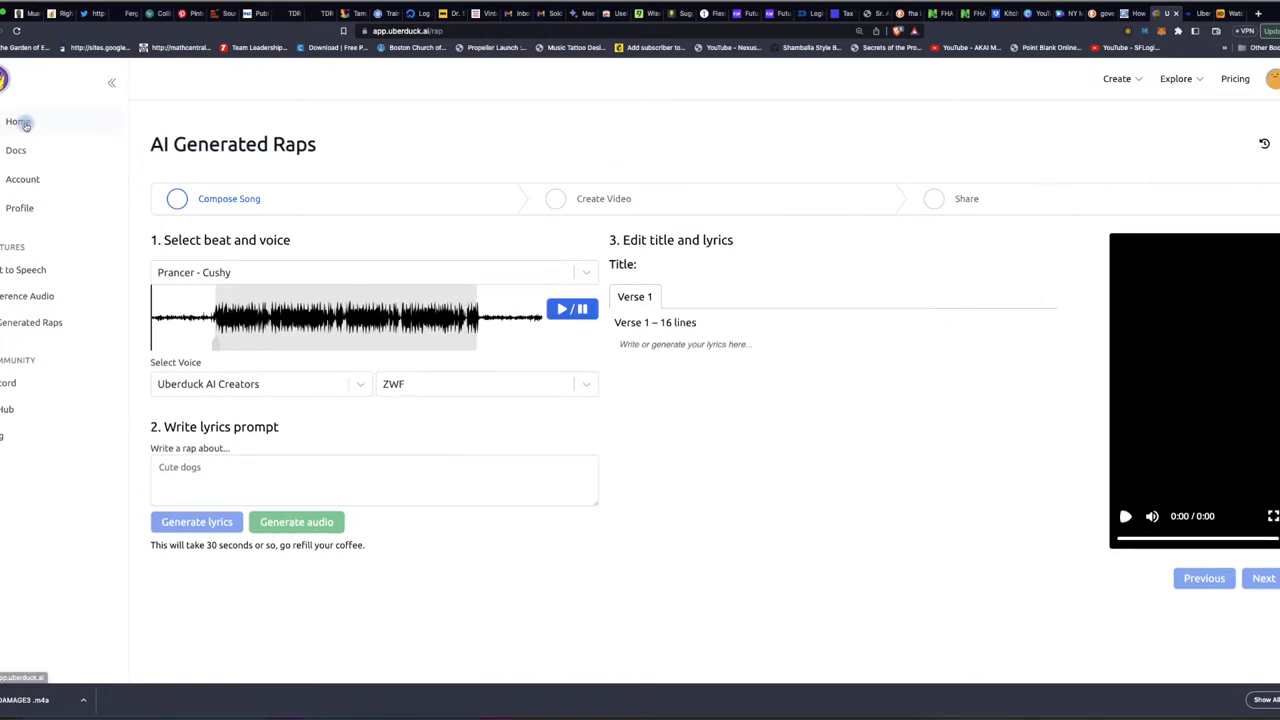
Go from AI Generated Raps to the Text to Speech page with the ZWF voice selected.
left_click(22, 268)
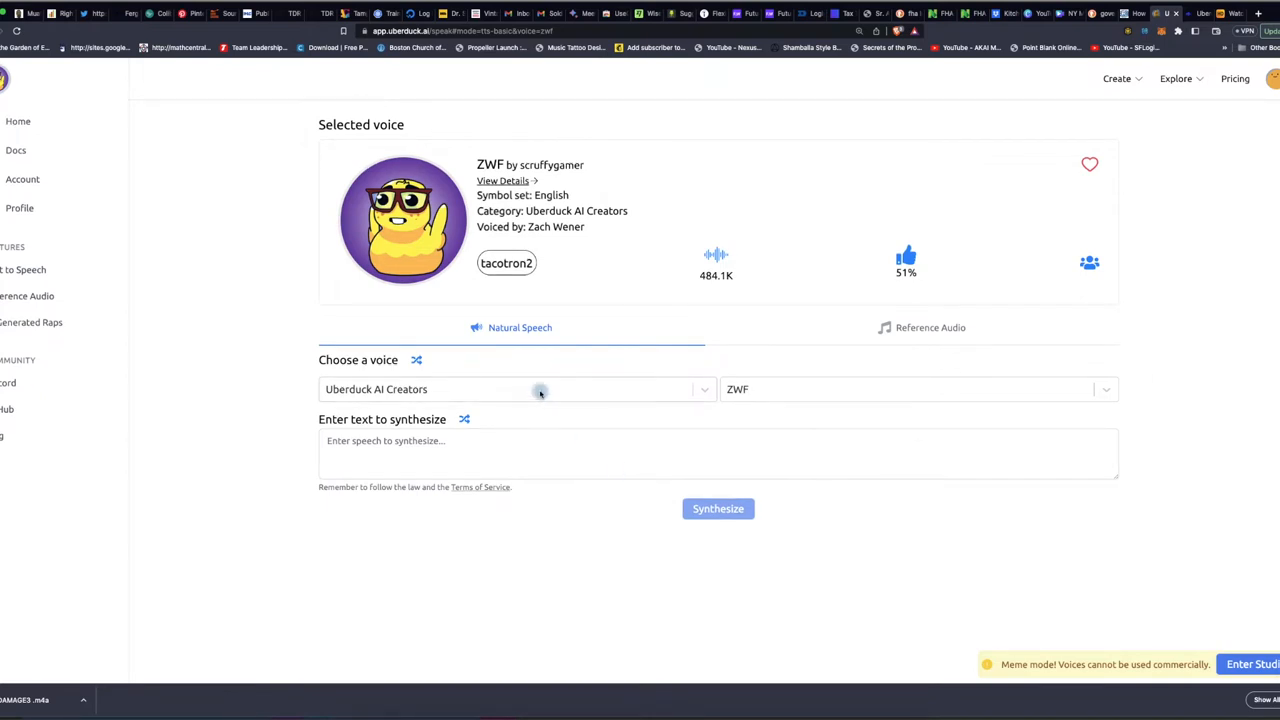
Set the voice category to Rappers so 21 Savage becomes the selected voice.
left_click(540, 388)
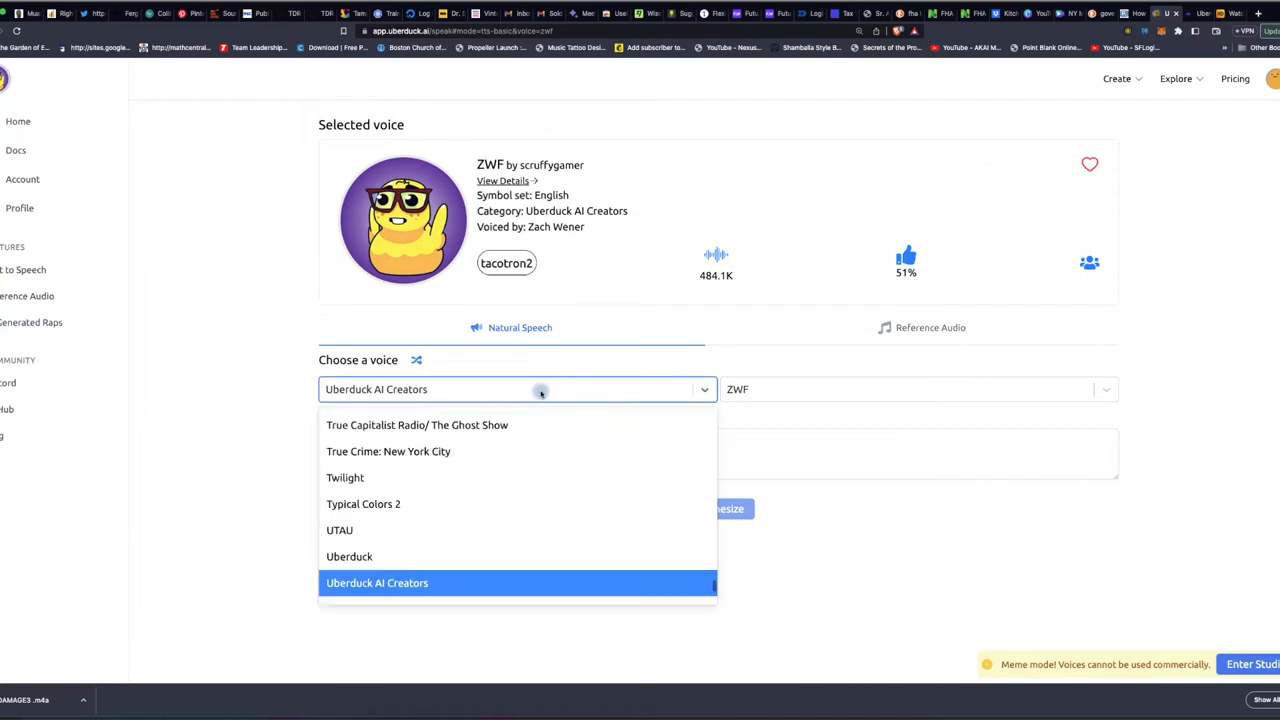
left_click(376, 584)
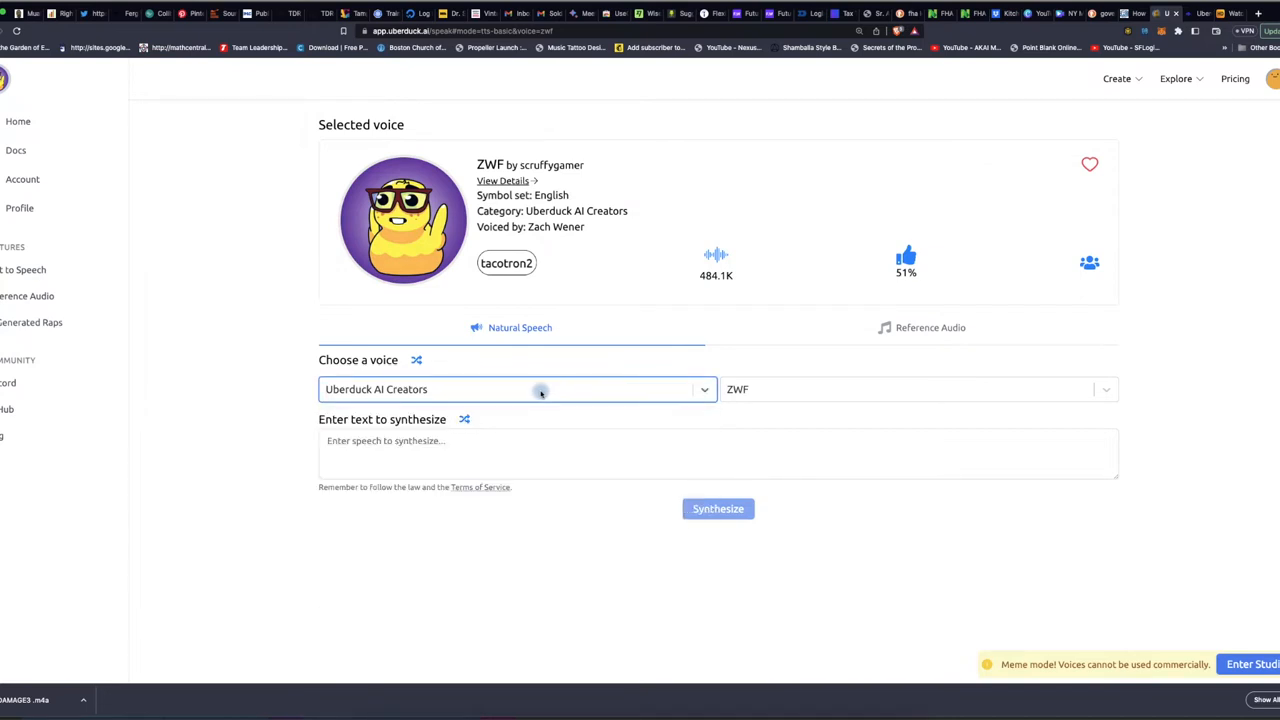
left_click(516, 388)
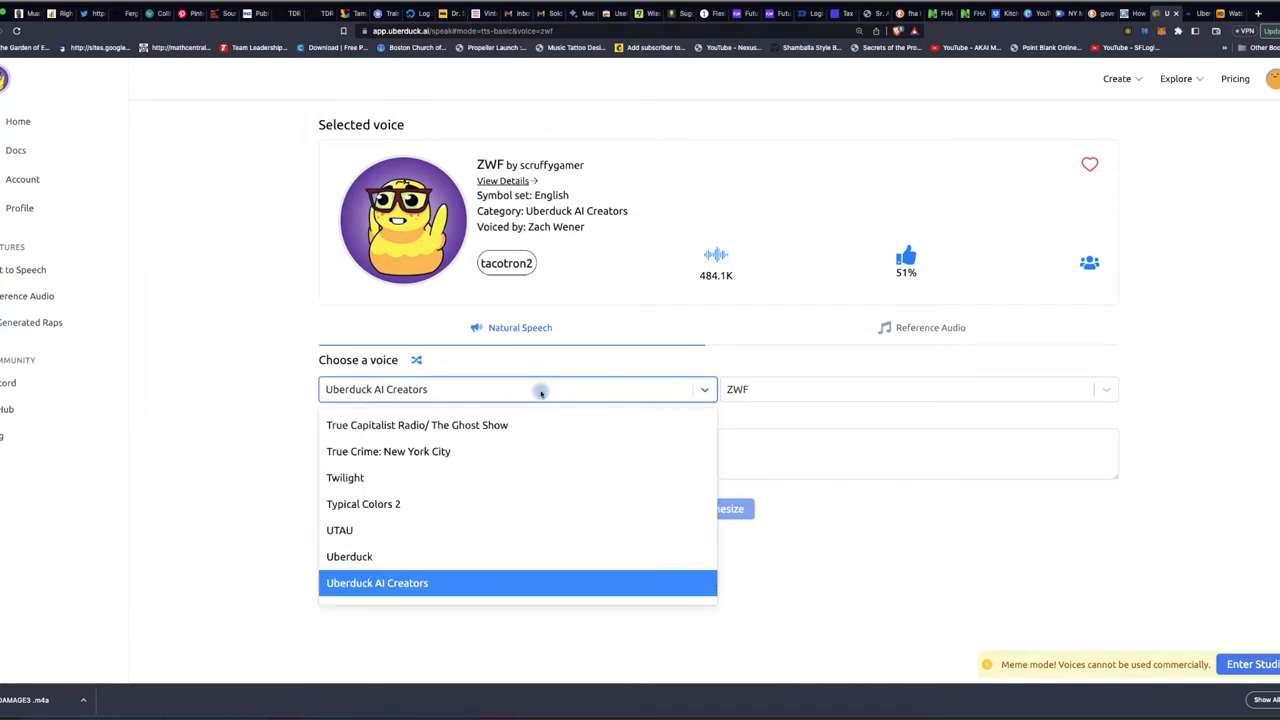
type("rappe")
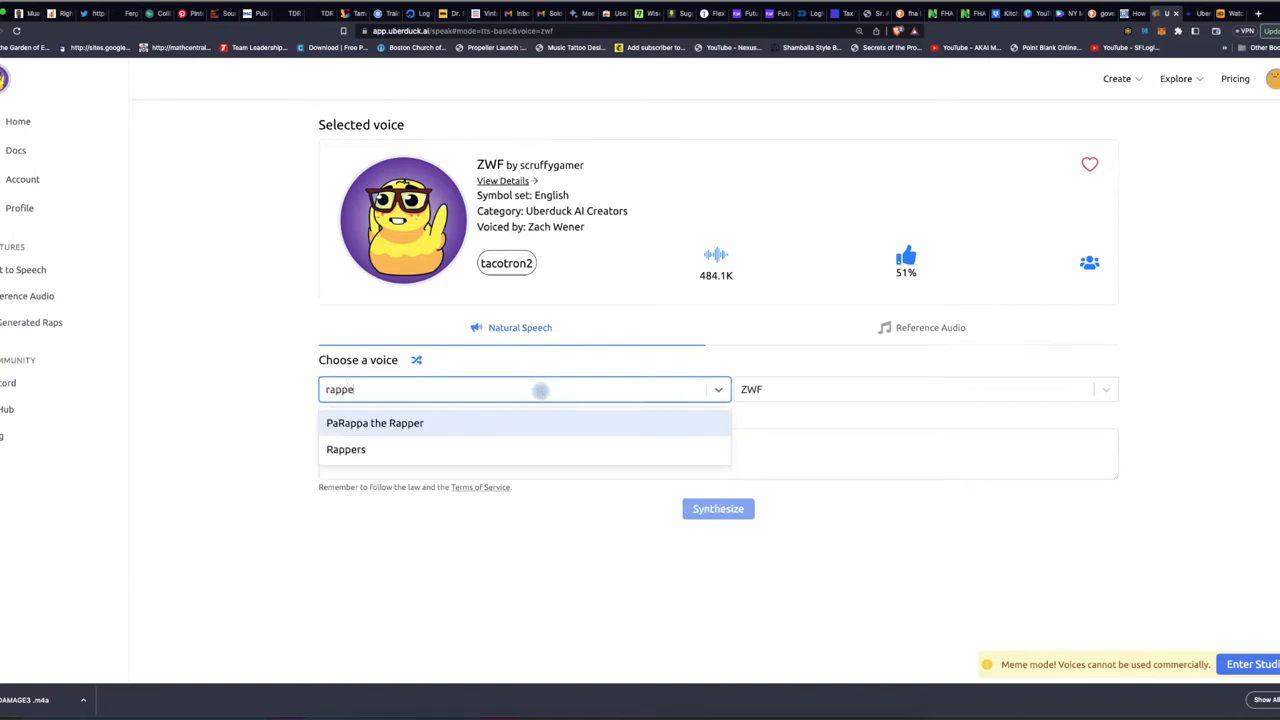
left_click(346, 448)
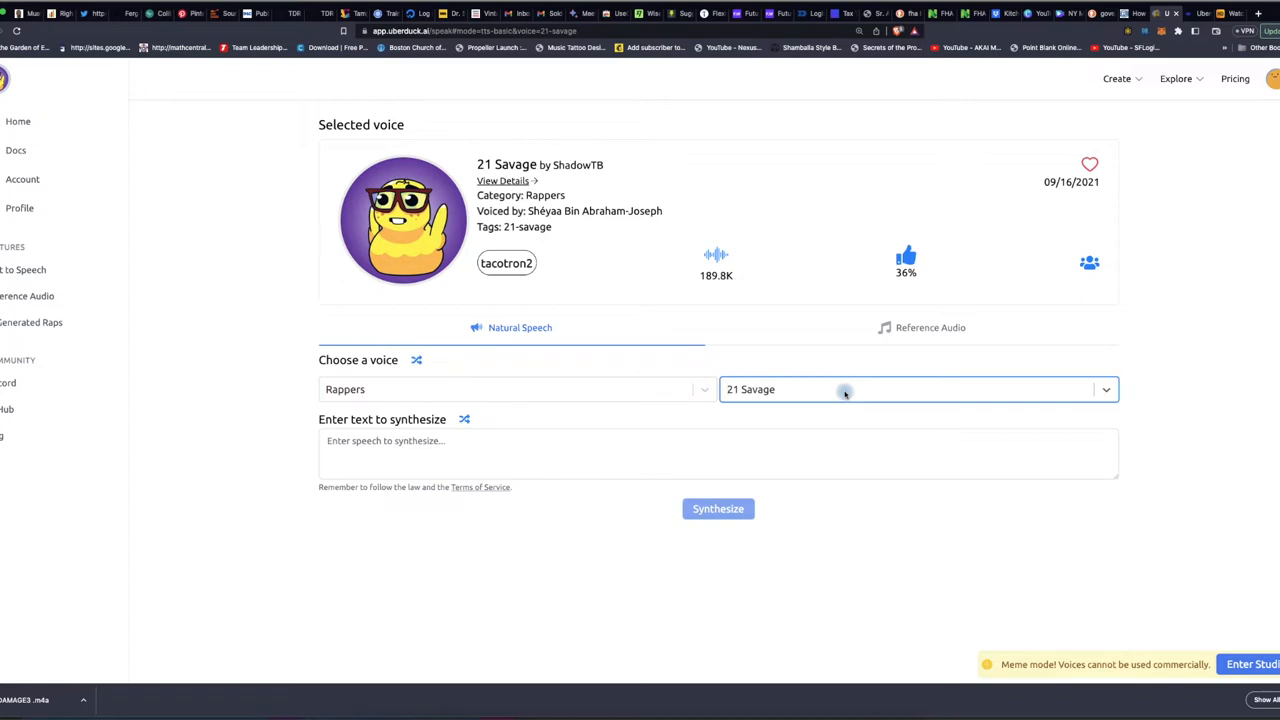
Browse the rapper voices and search for Jay-Z (typed 'jauy', no match yet).
left_click(916, 388)
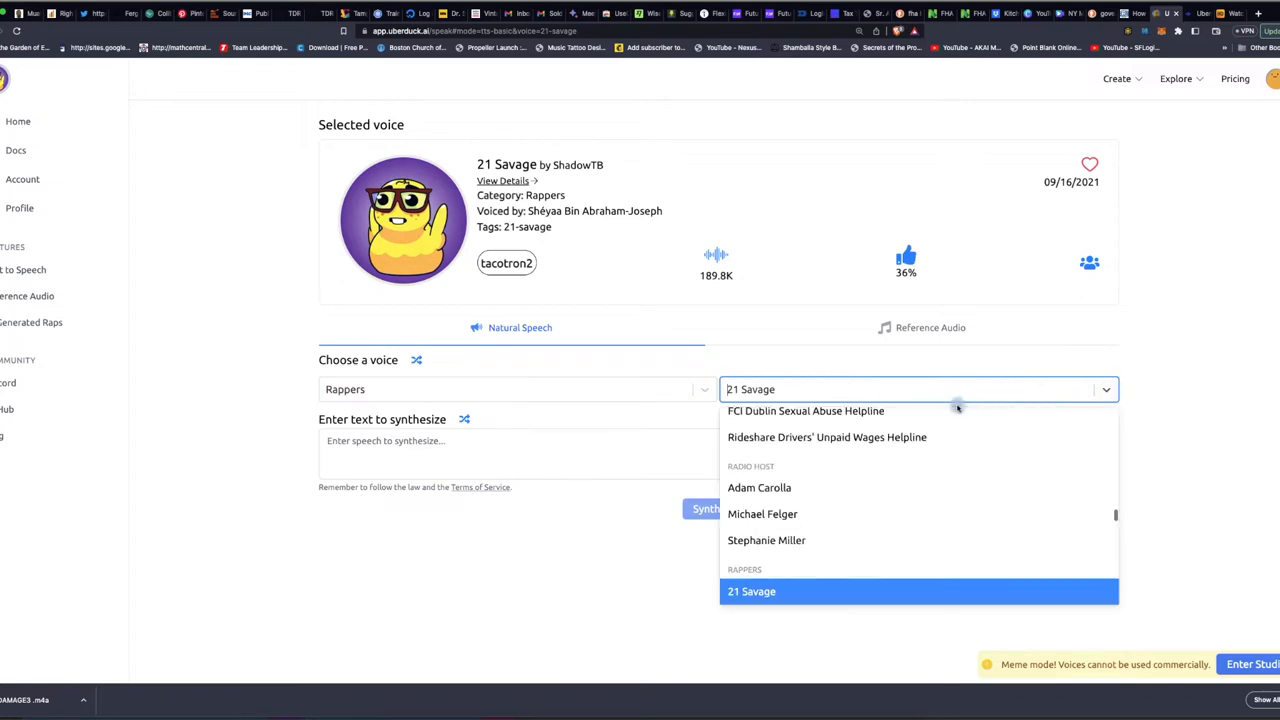
scroll("down", 3)
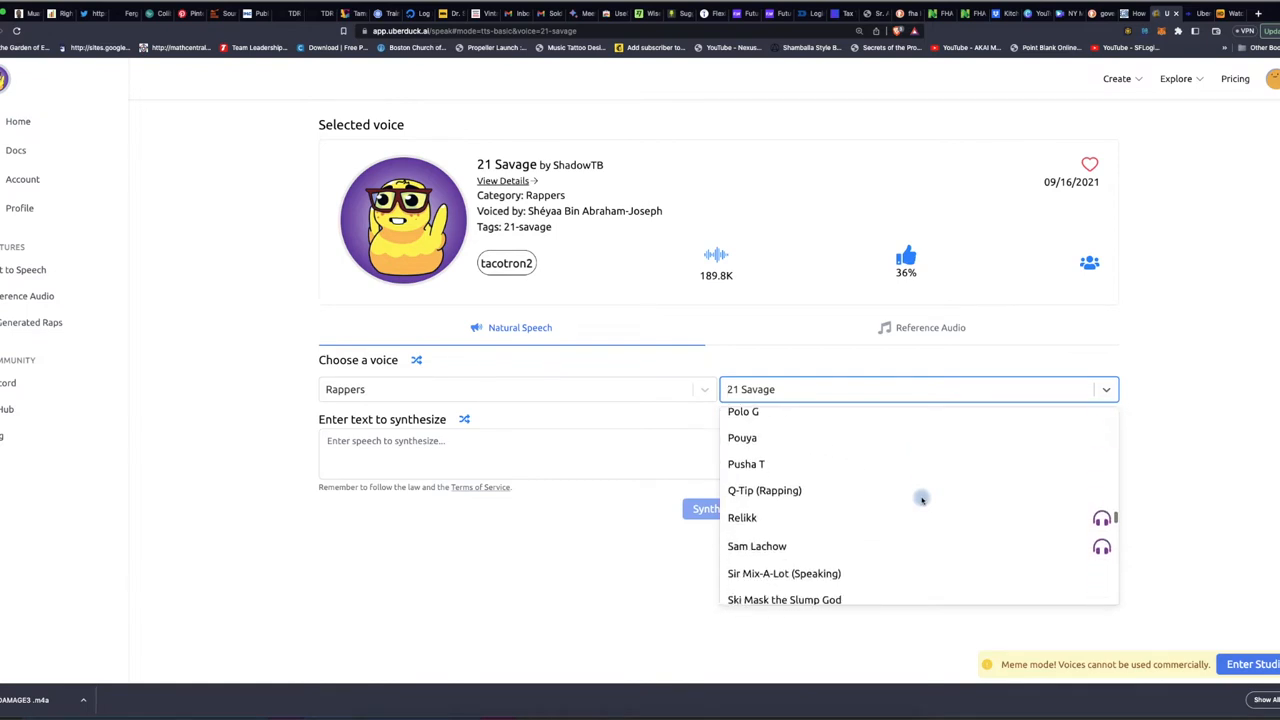
type("jauy")
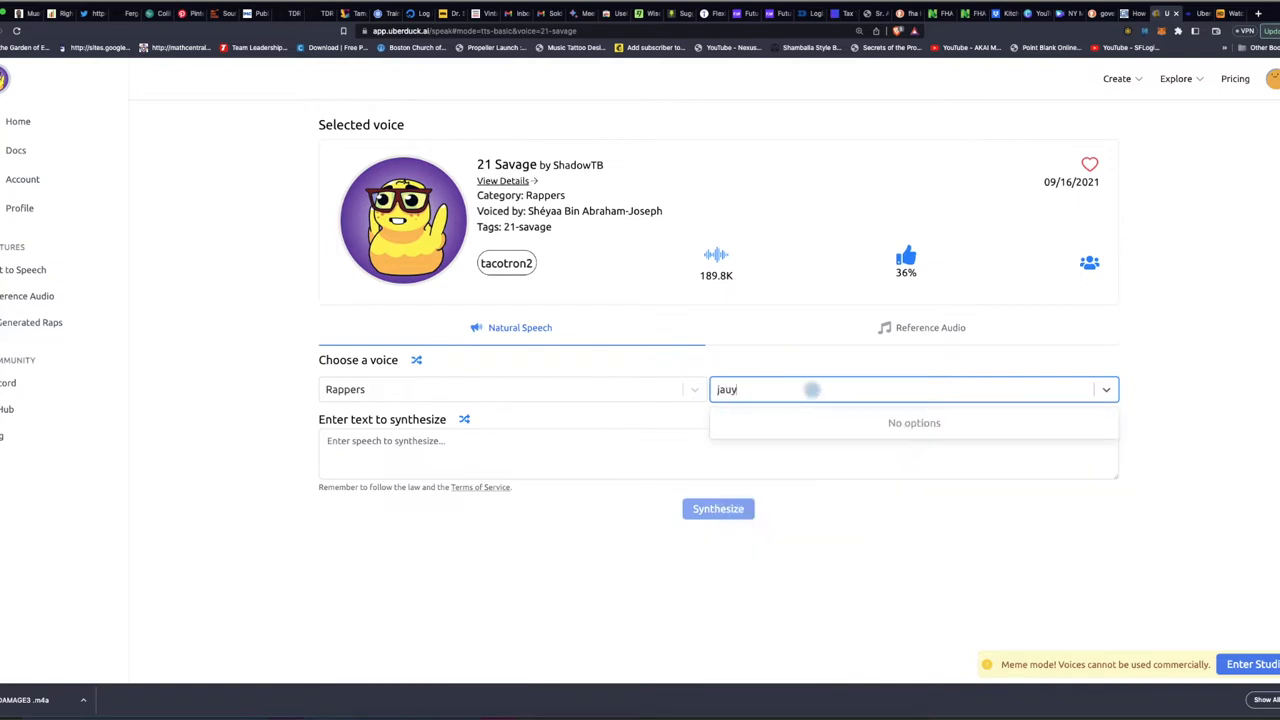
Select the Jay-Z voice, enter 'yo yo' and synthesize the spoken line.
key("Backspace")
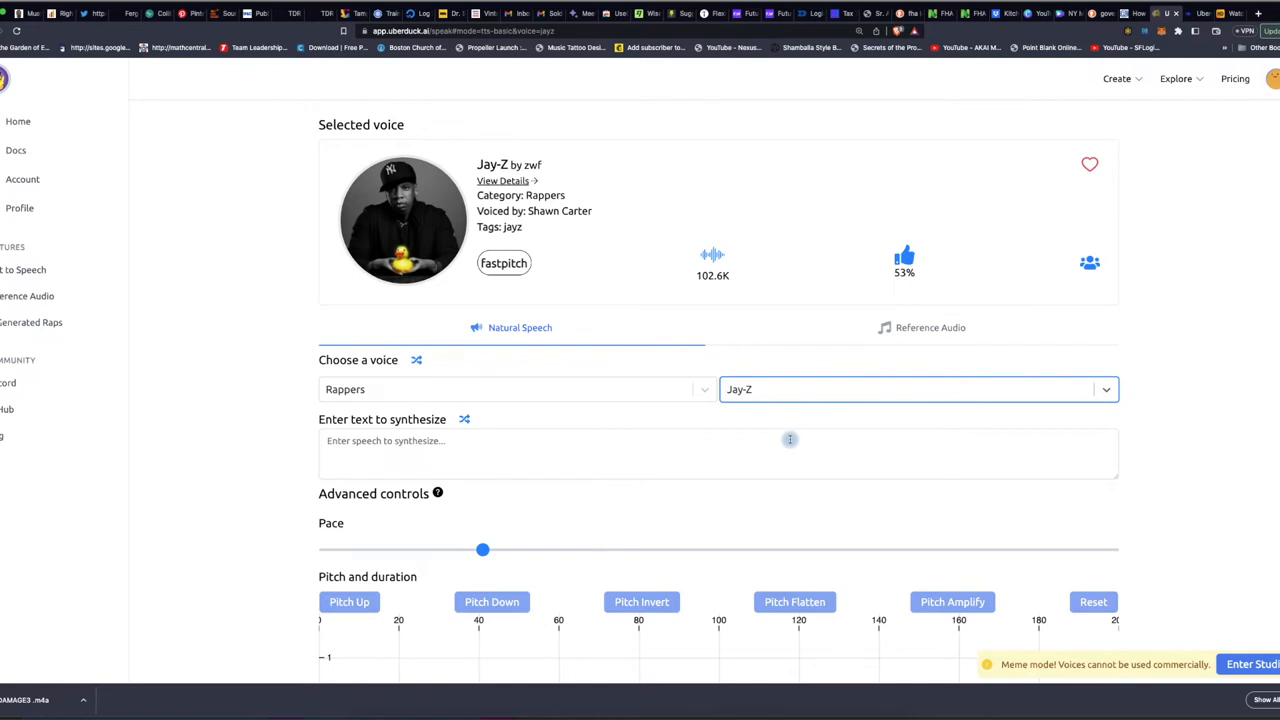
scroll("down", 3)
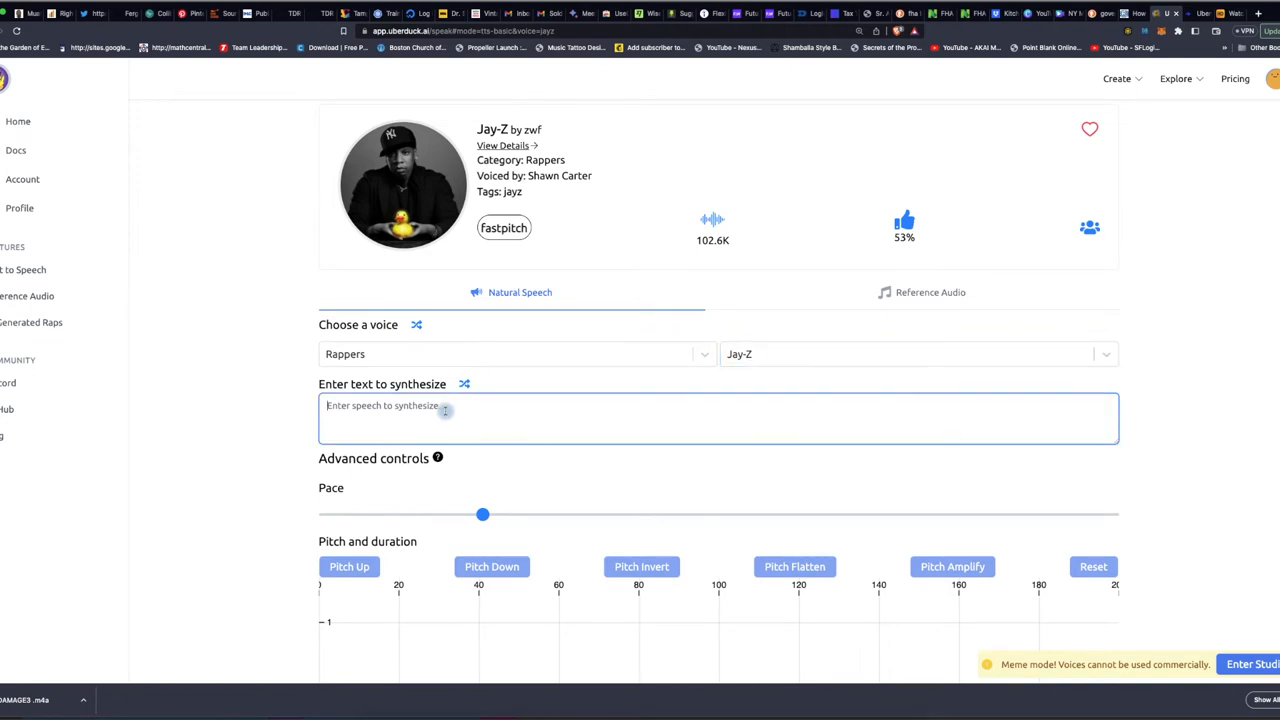
type("yo yo")
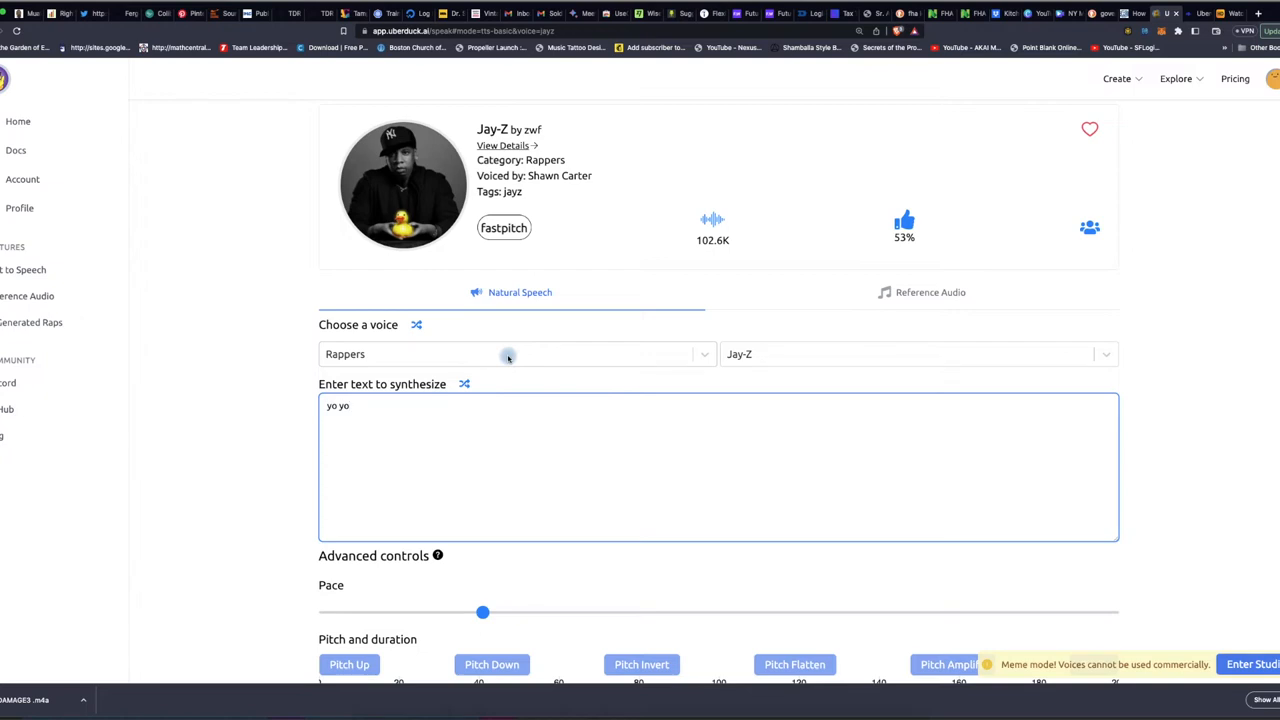
scroll("down", 3)
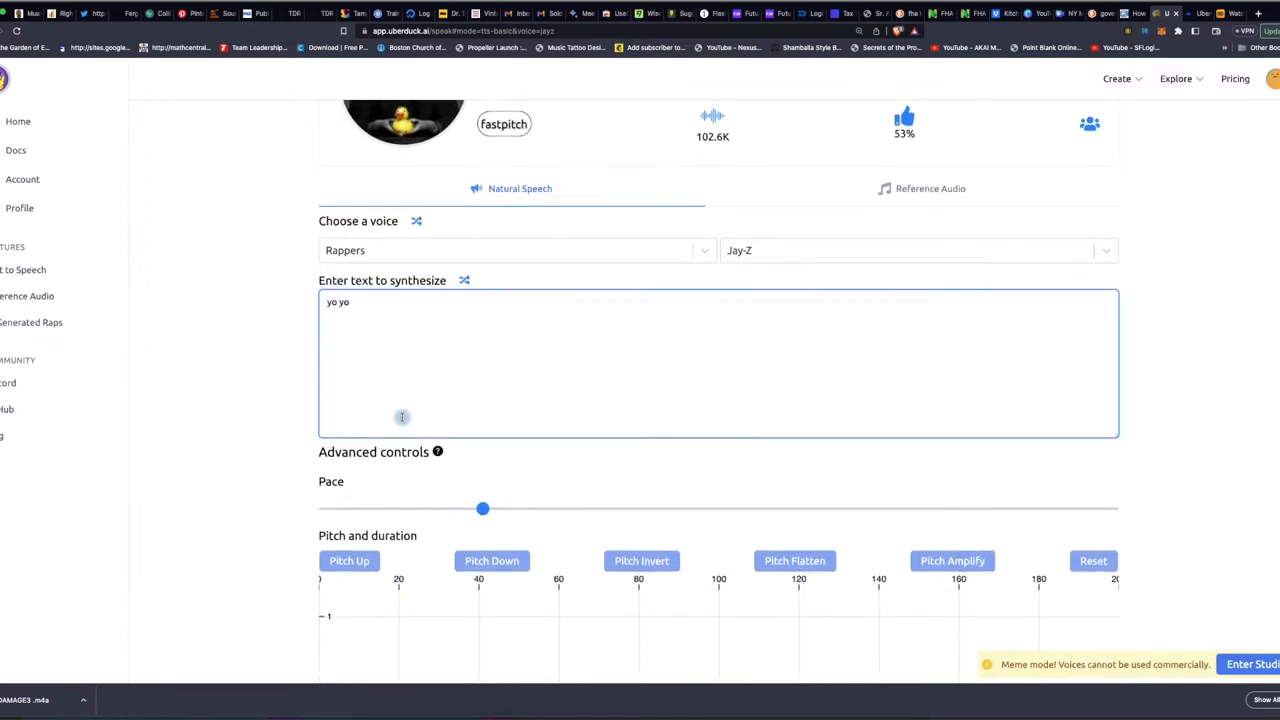
scroll("down", 3)
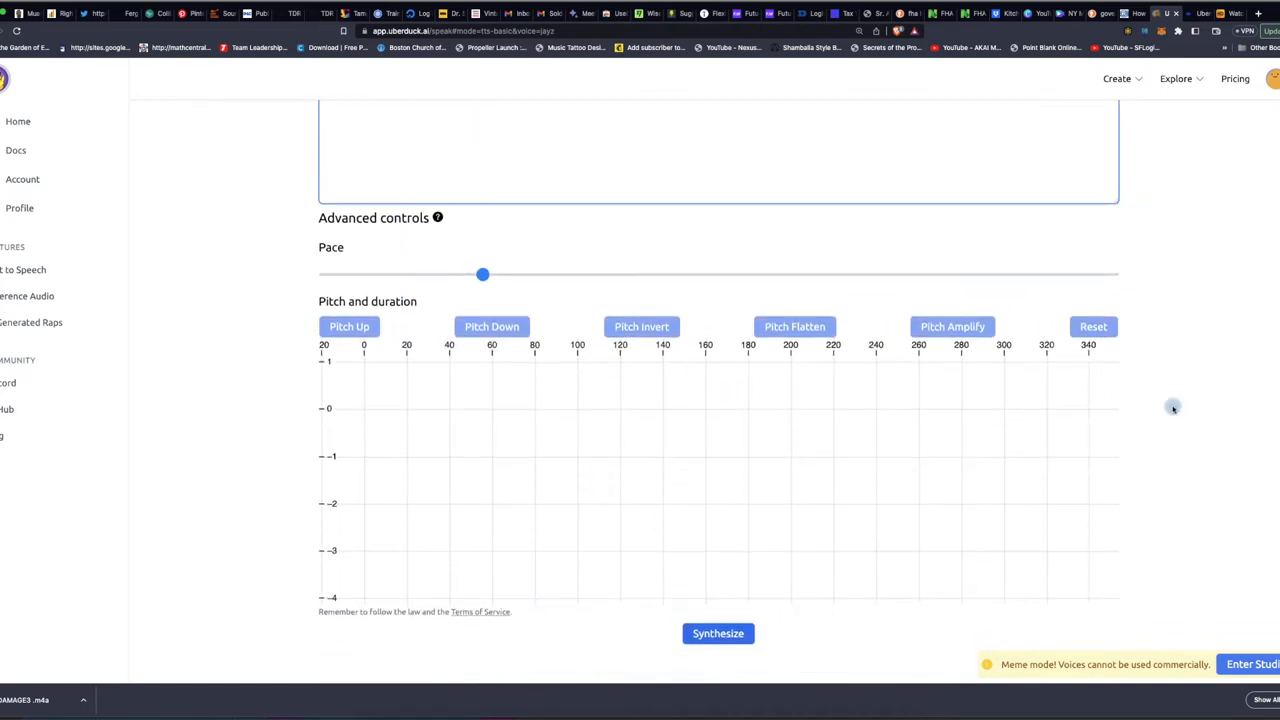
left_click(718, 632)
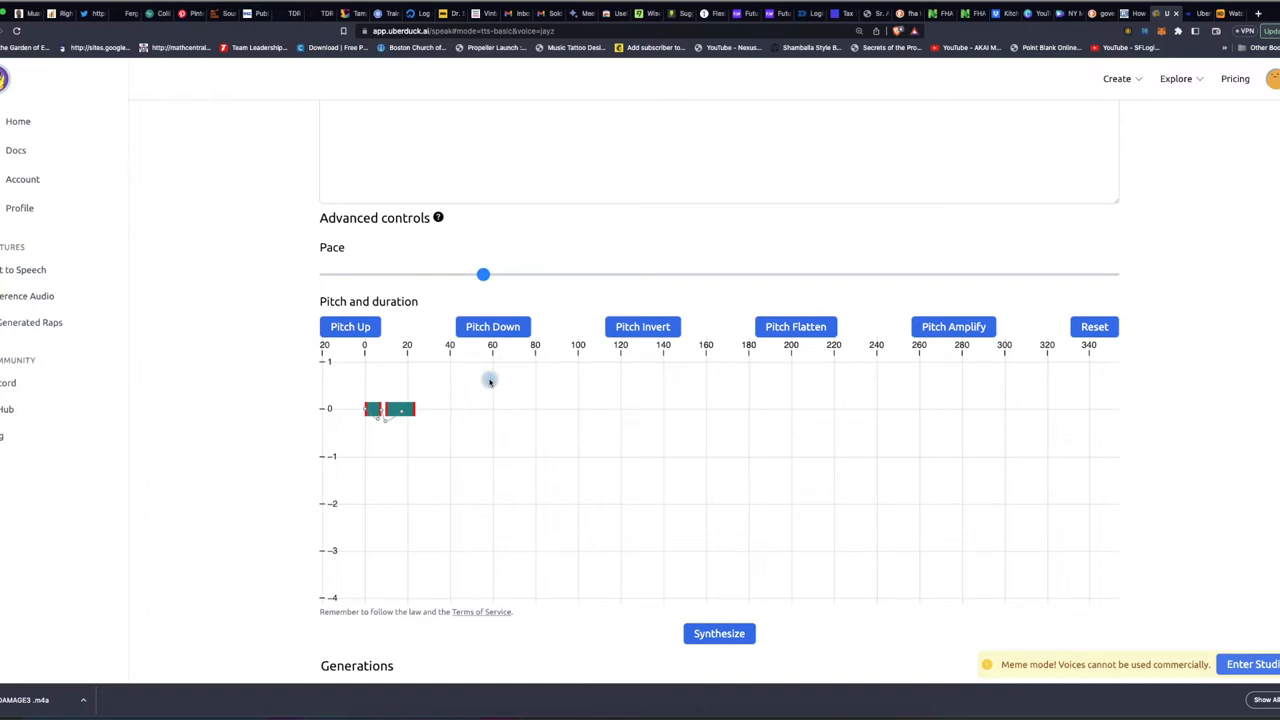
mouse_move(540, 360)
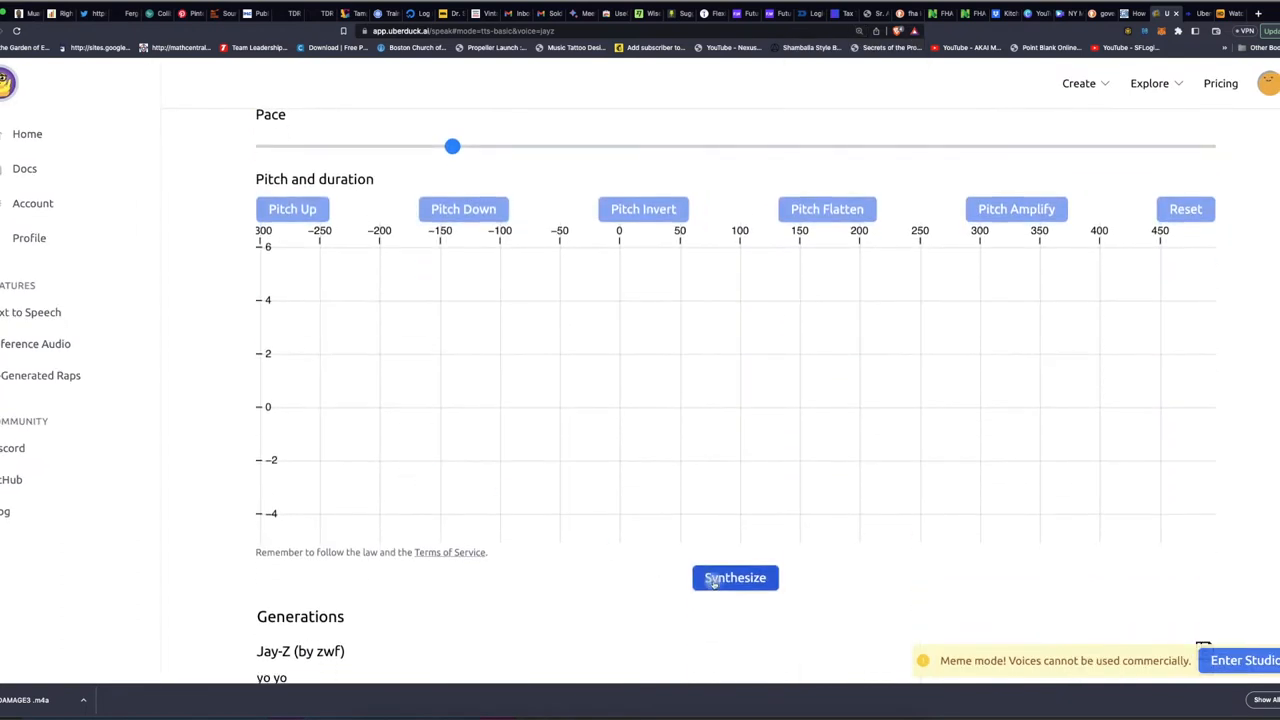
Synthesize Jay-Z saying 'i'm a hustler baby' and listen back to the clip.
left_click(734, 576)
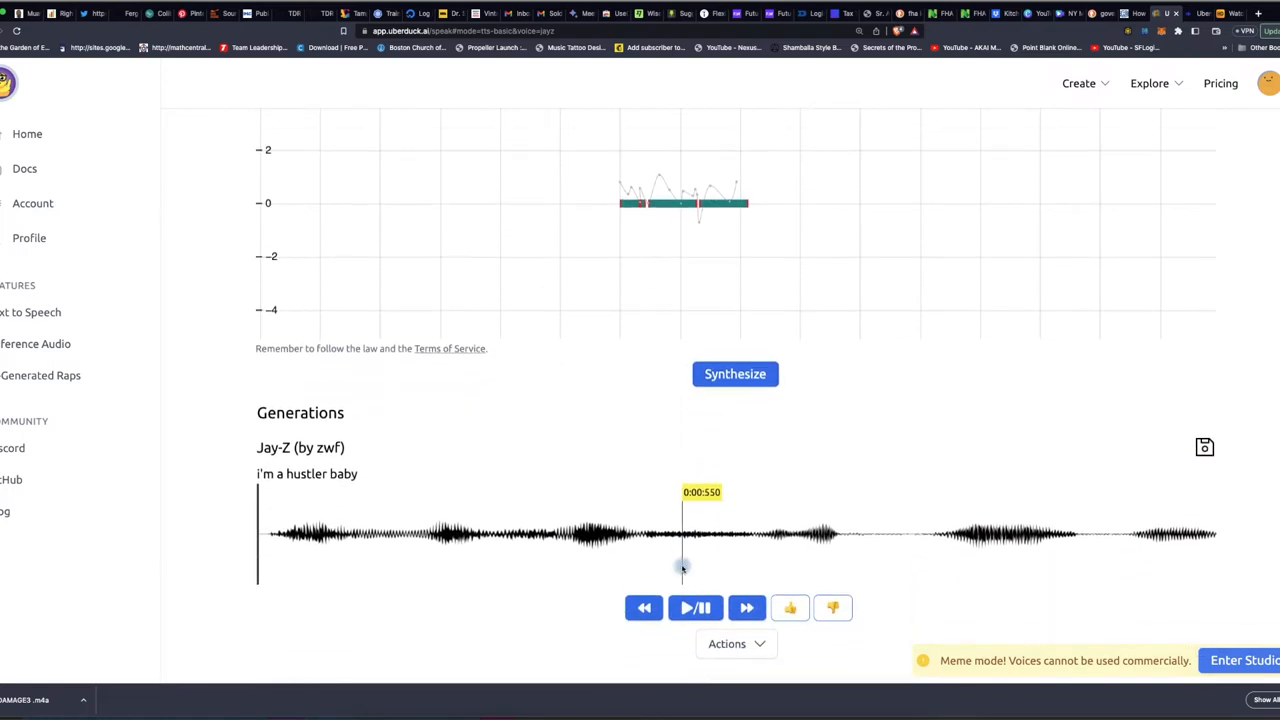
left_click(696, 496)
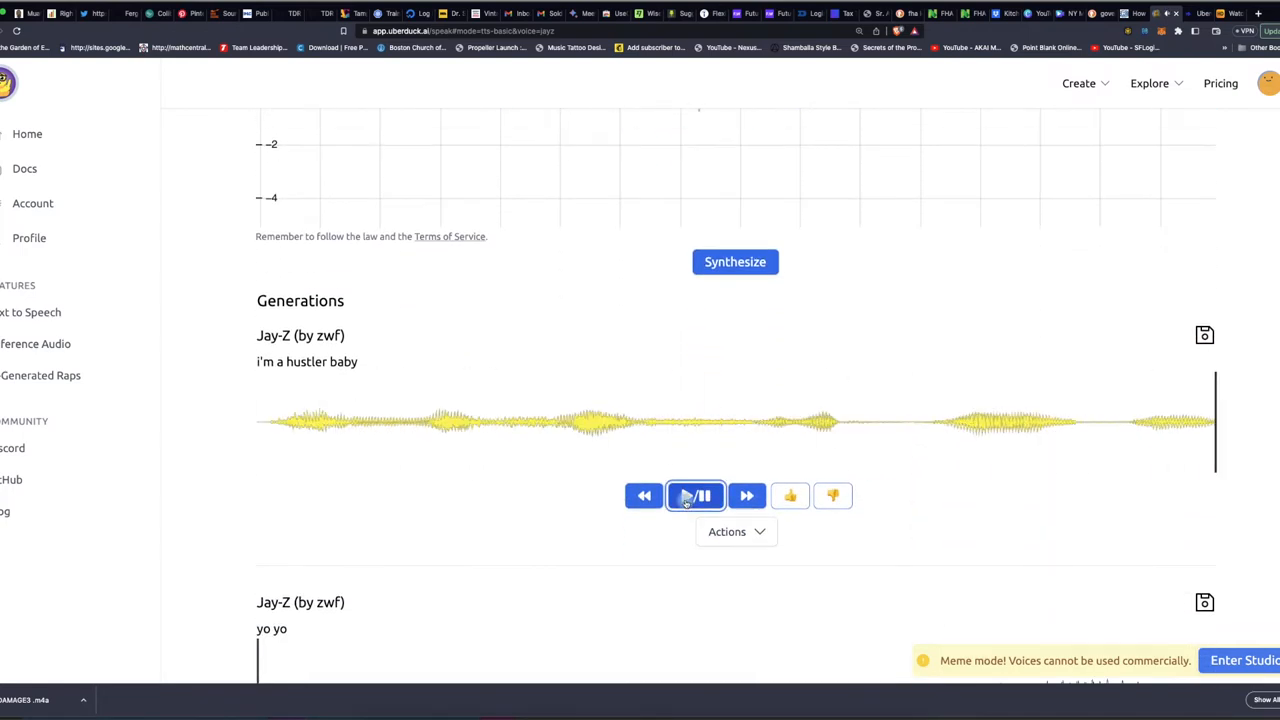
left_click(696, 496)
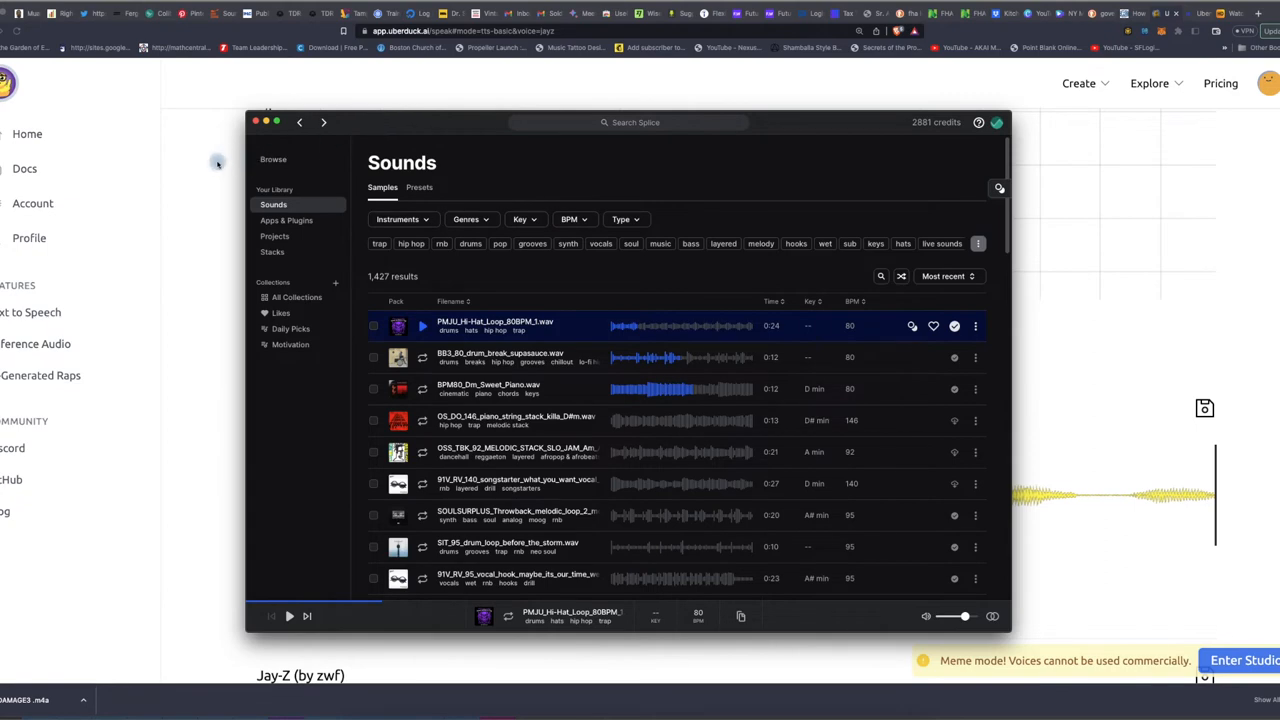
Enter 'thug life', switch the voice to 2Pac and synthesize the line.
left_click(256, 122)
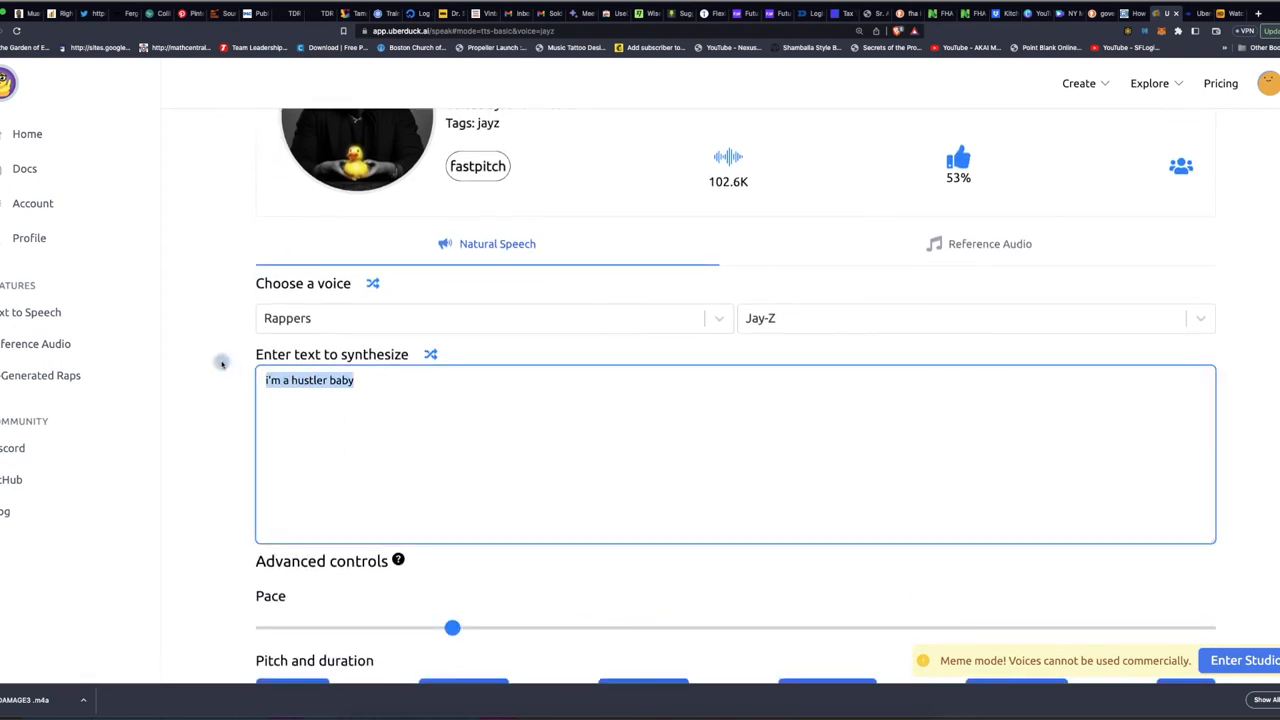
type("thug life")
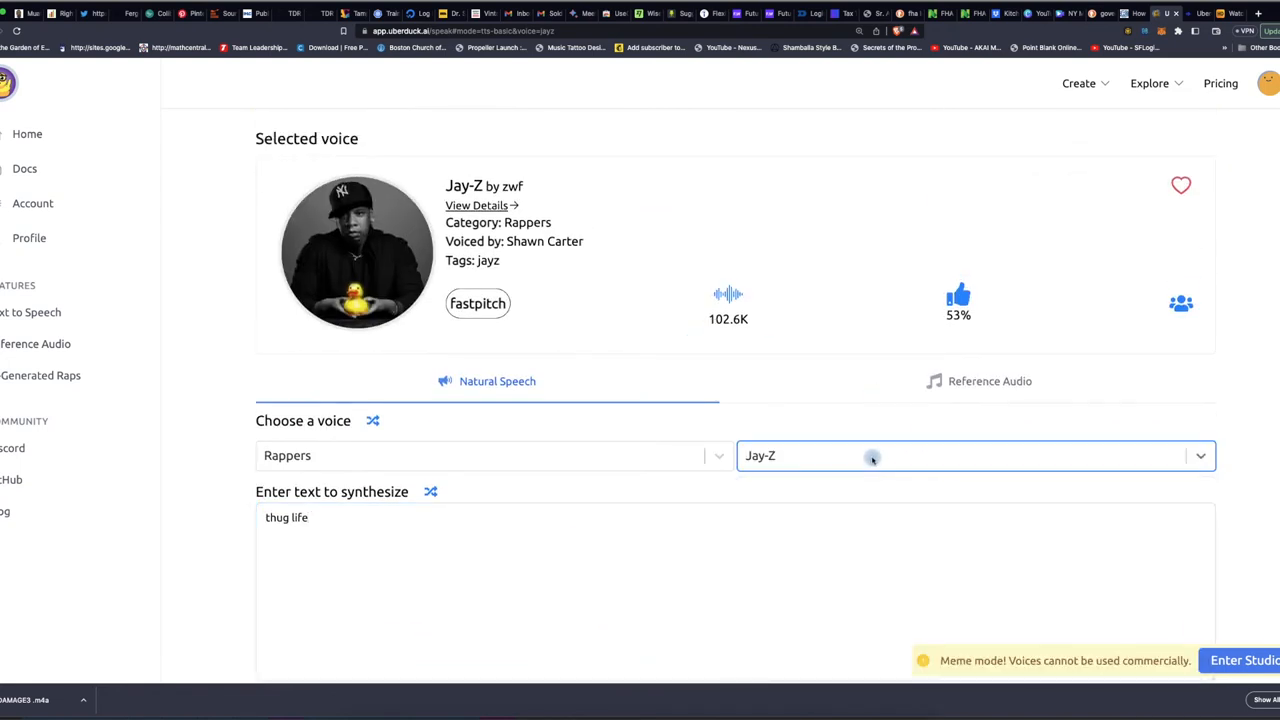
left_click(972, 456)
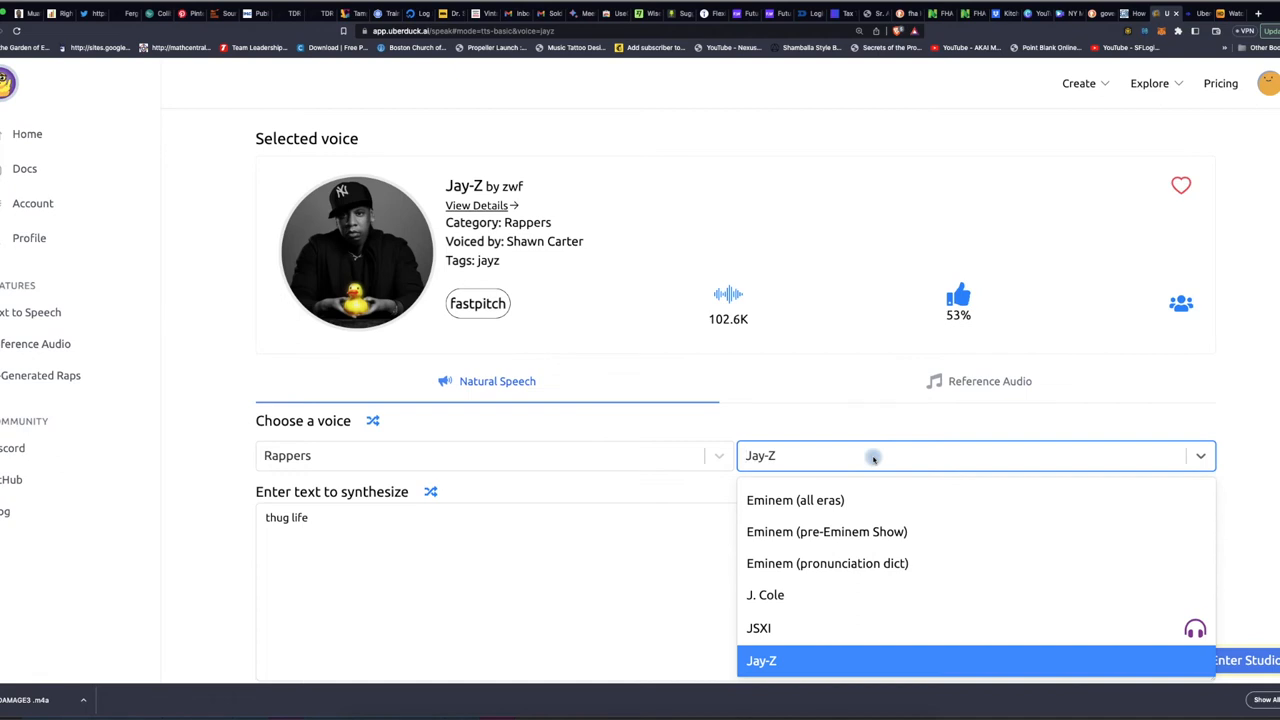
type("2")
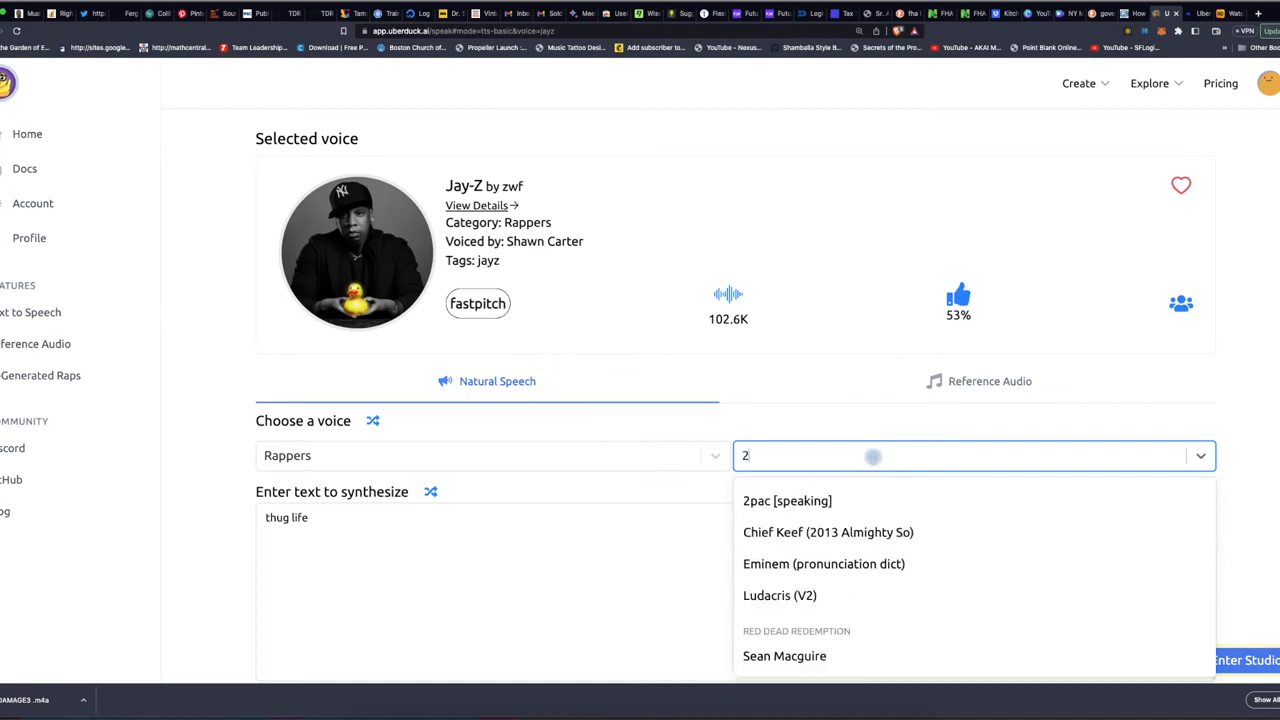
left_click(788, 500)
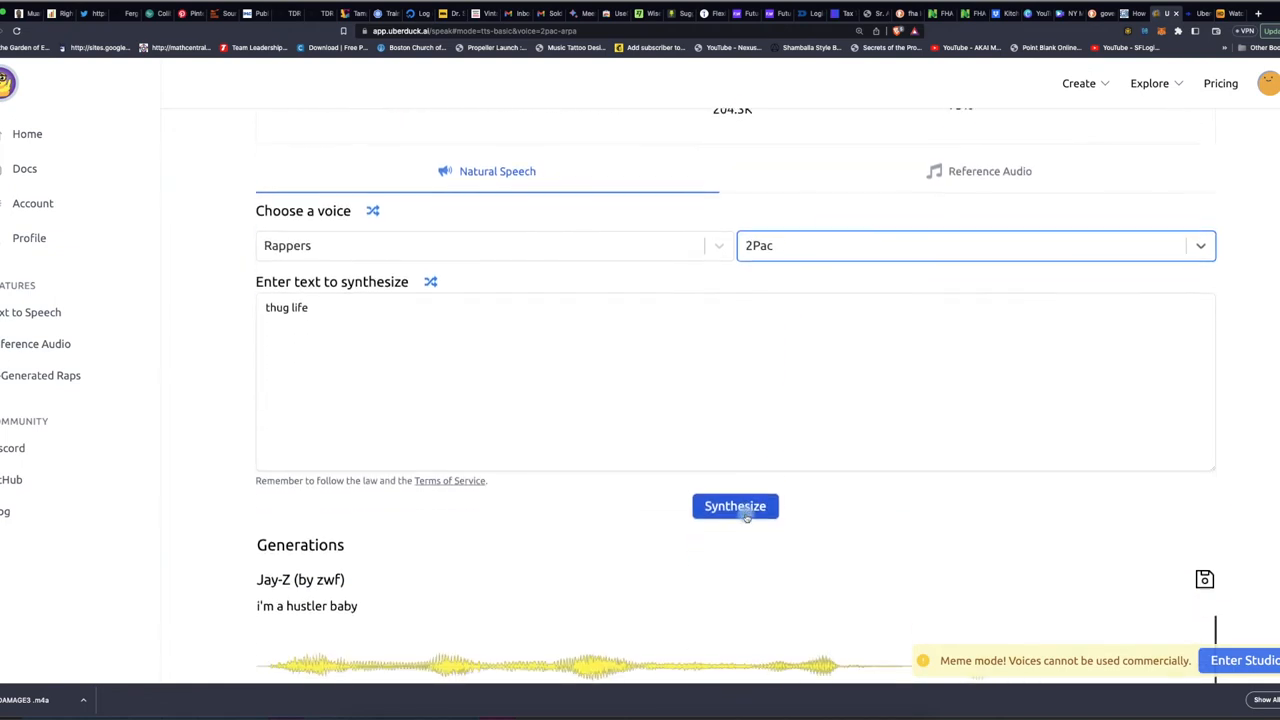
left_click(736, 504)
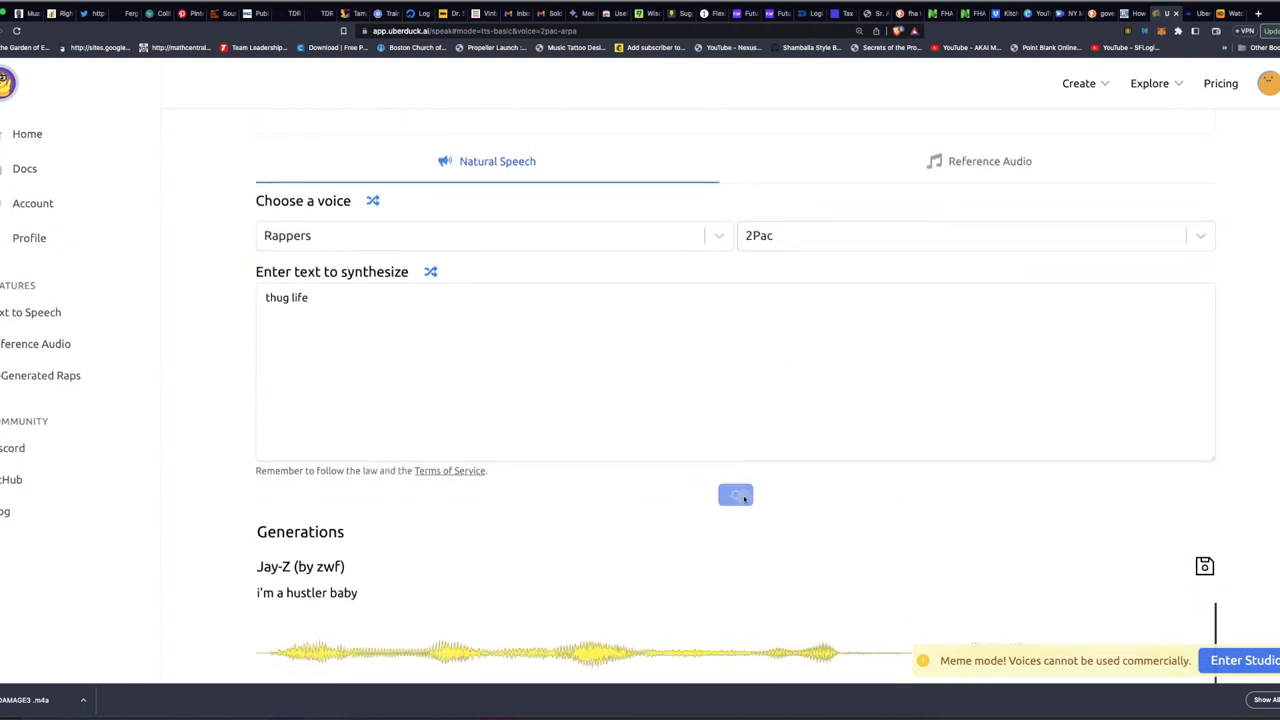
left_click(736, 494)
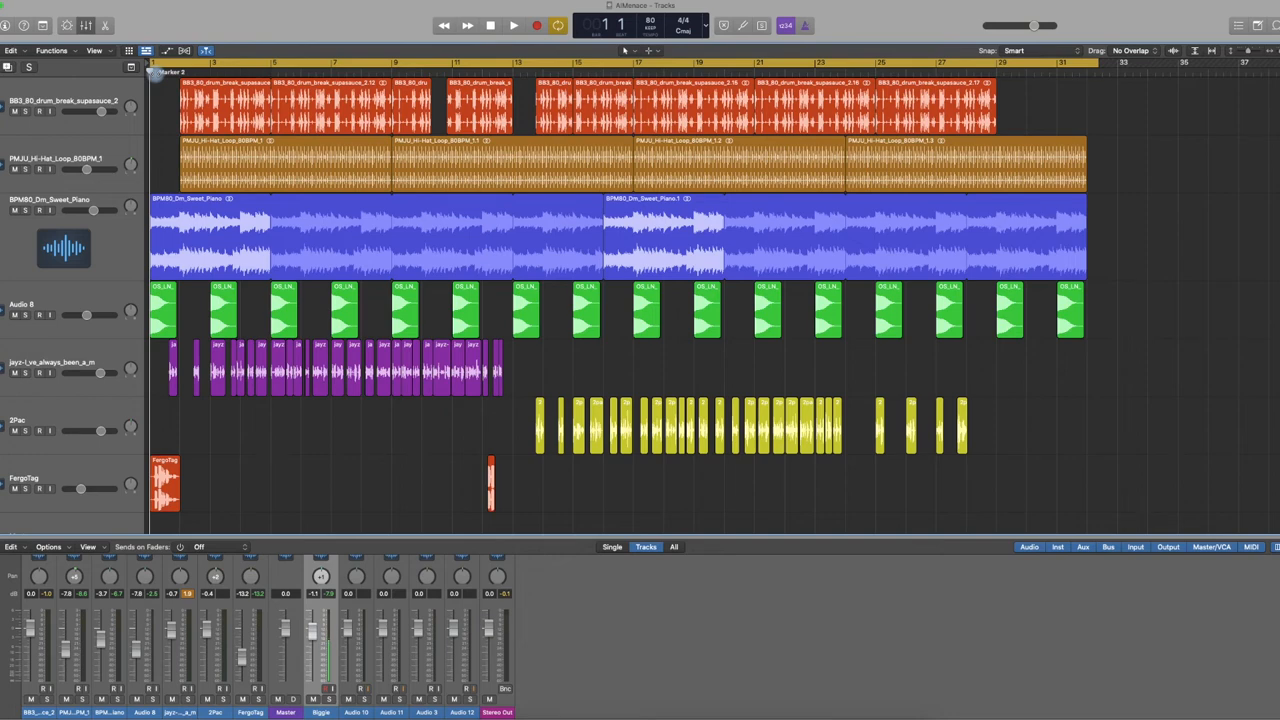
Play the arrangement from the start, then jump the playhead to where the 2Pac clips begin.
left_click(512, 24)
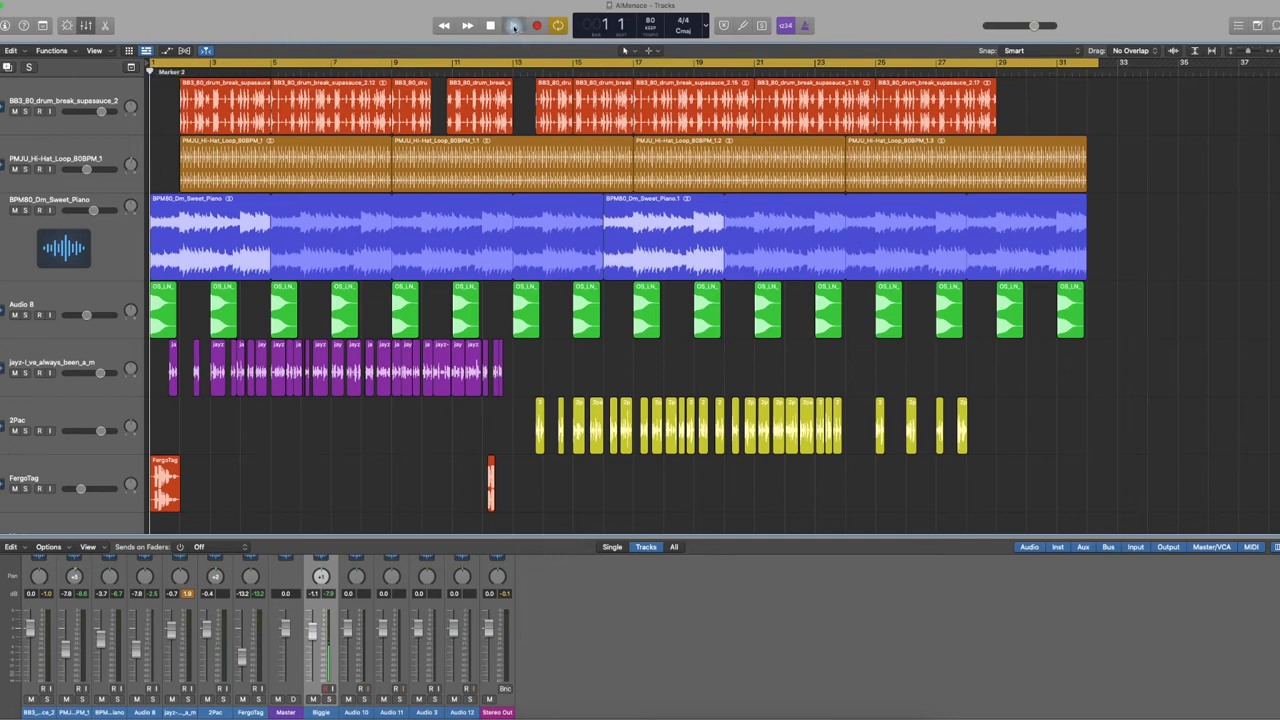
left_click(490, 24)
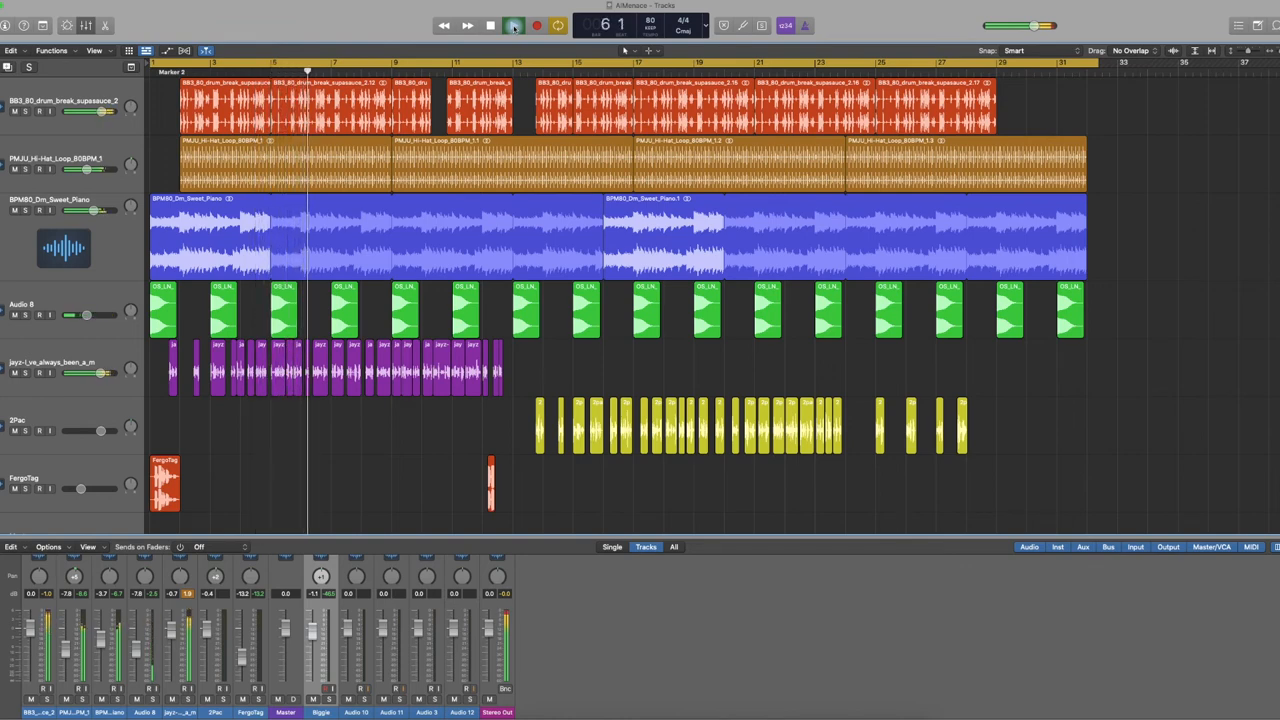
left_click(514, 24)
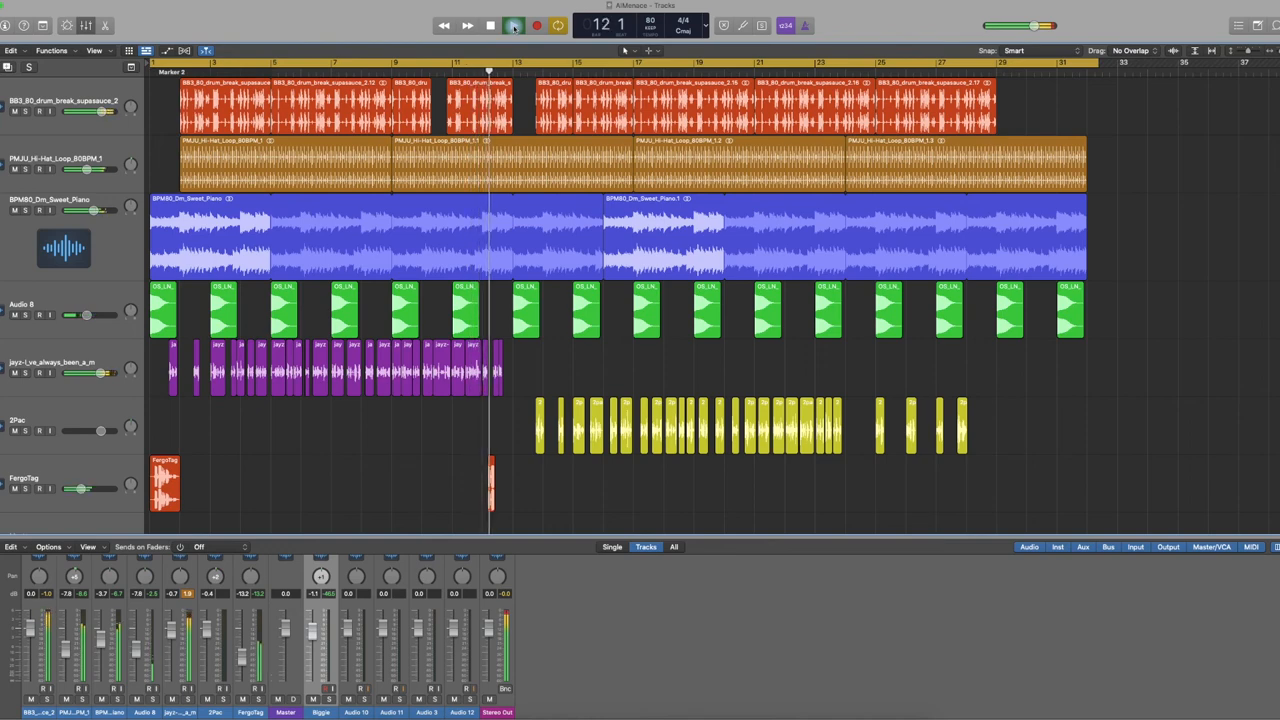
left_click(512, 24)
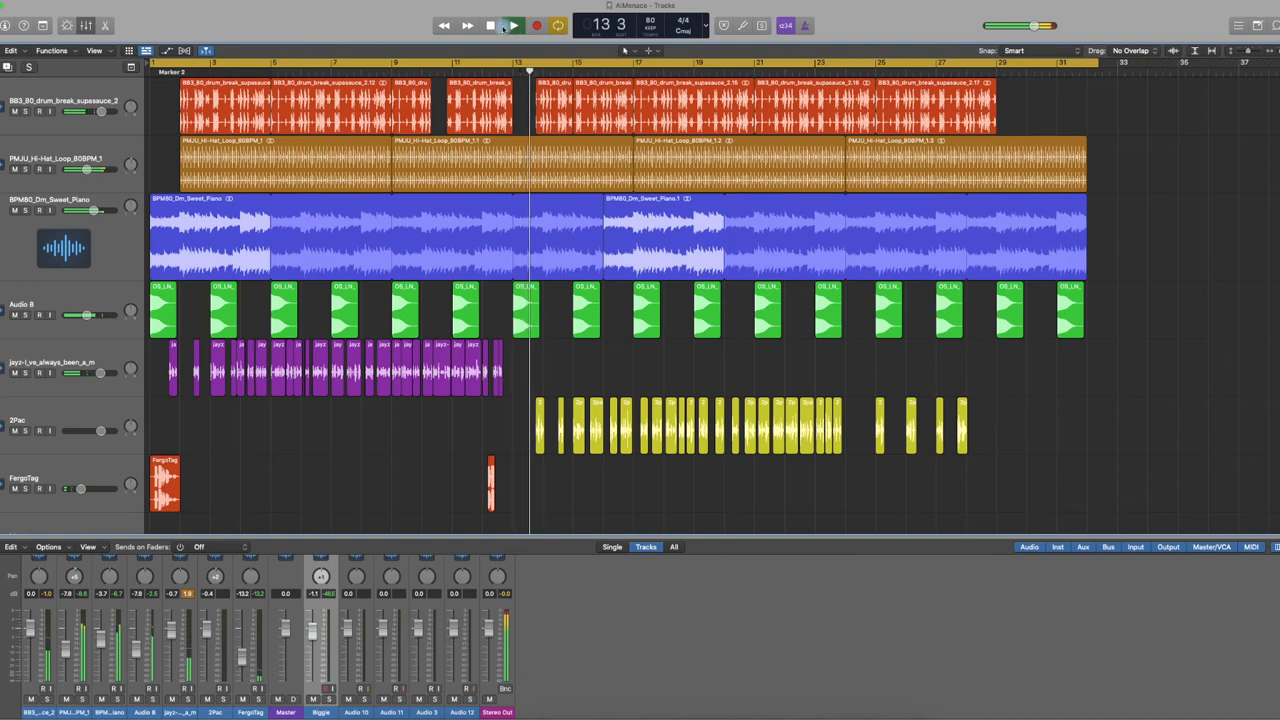